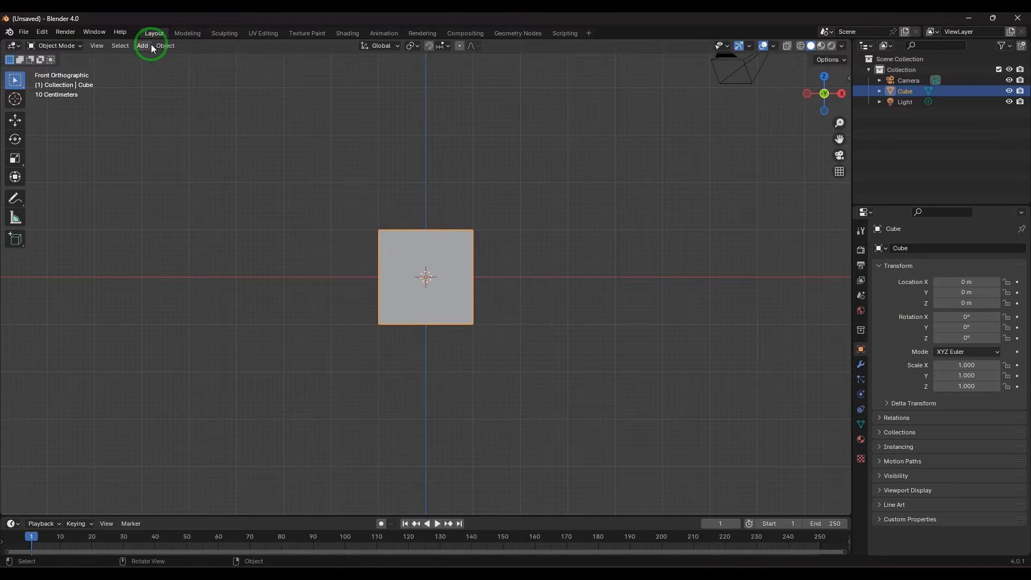
- Add a reference image and browse to the folder with the pawn picture
{"action": "left_click", "coordinate": [141, 45]}
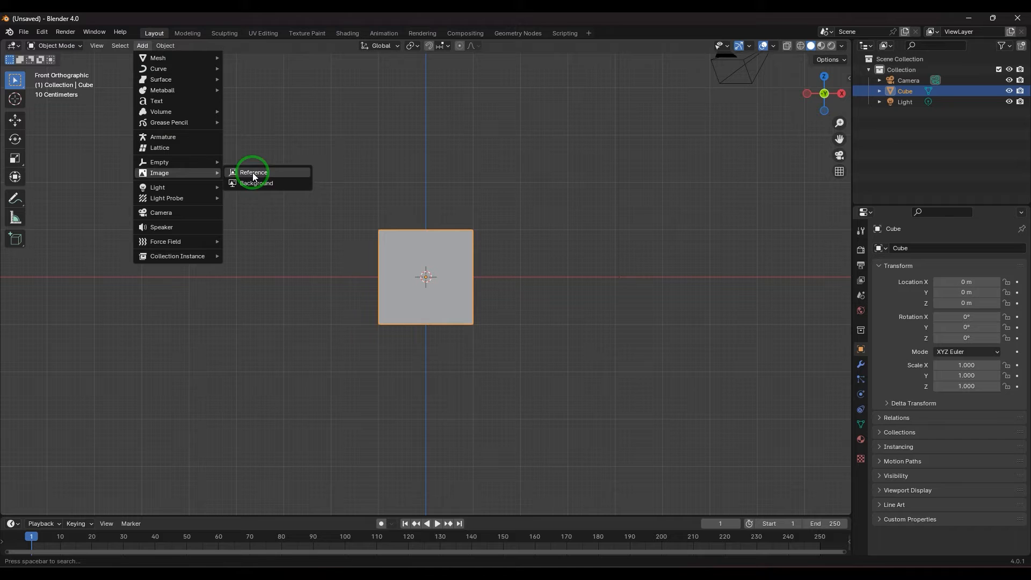
{"action": "left_click", "coordinate": [257, 183]}
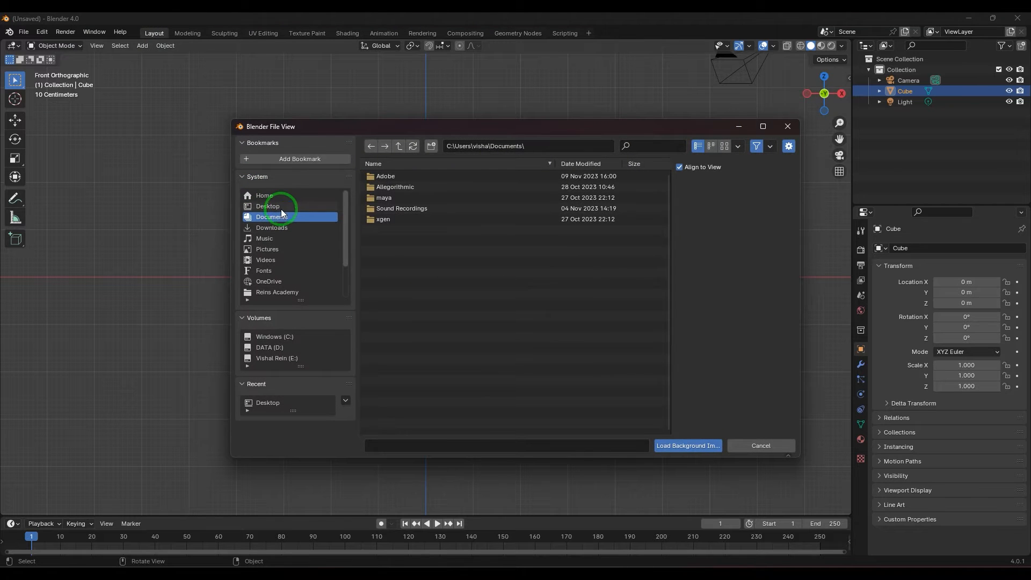
{"action": "left_click", "coordinate": [687, 445]}
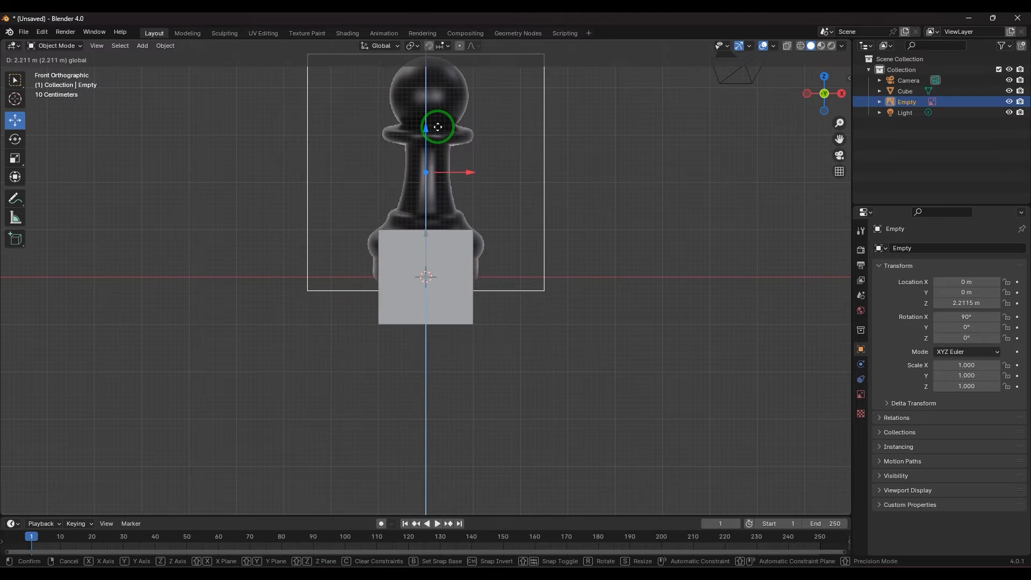
- Confirm the raised image, then merge all cube vertices into one at center
{"action": "left_click", "coordinate": [626, 400]}
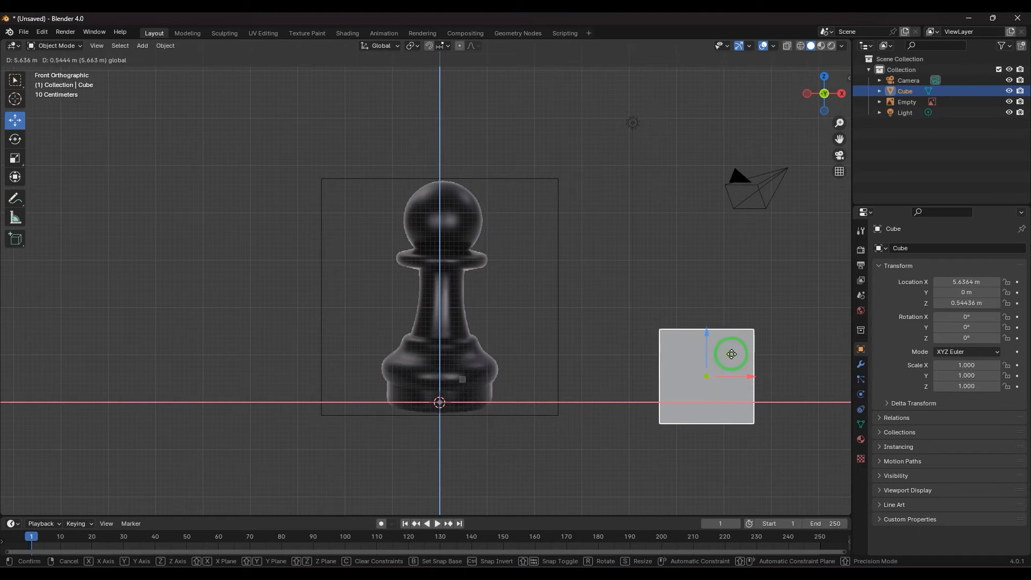
{"action": "mouse_move", "coordinate": [700, 327]}
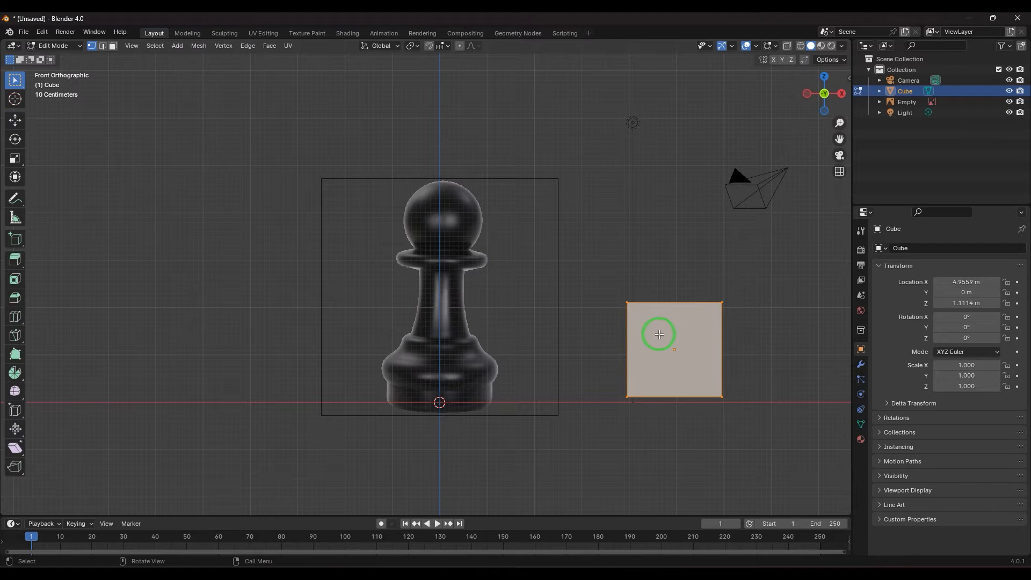
{"action": "mouse_move", "coordinate": [643, 309]}
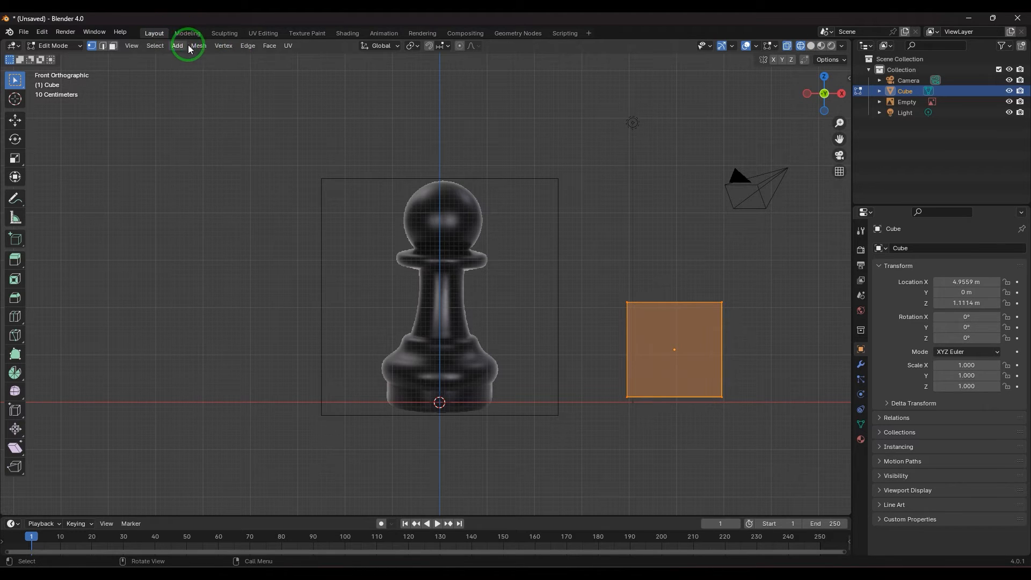
{"action": "left_click", "coordinate": [198, 45]}
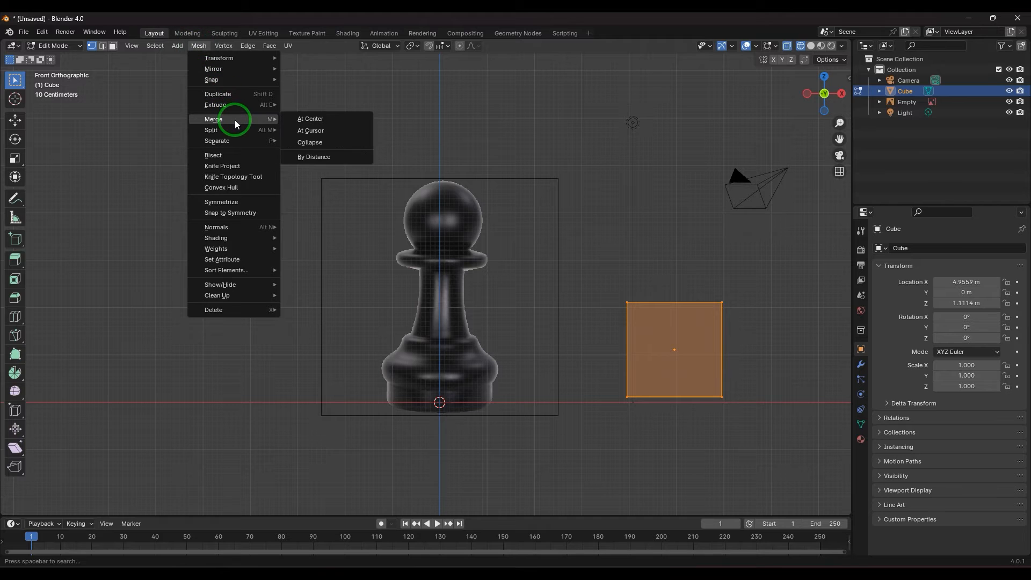
{"action": "mouse_move", "coordinate": [310, 119]}
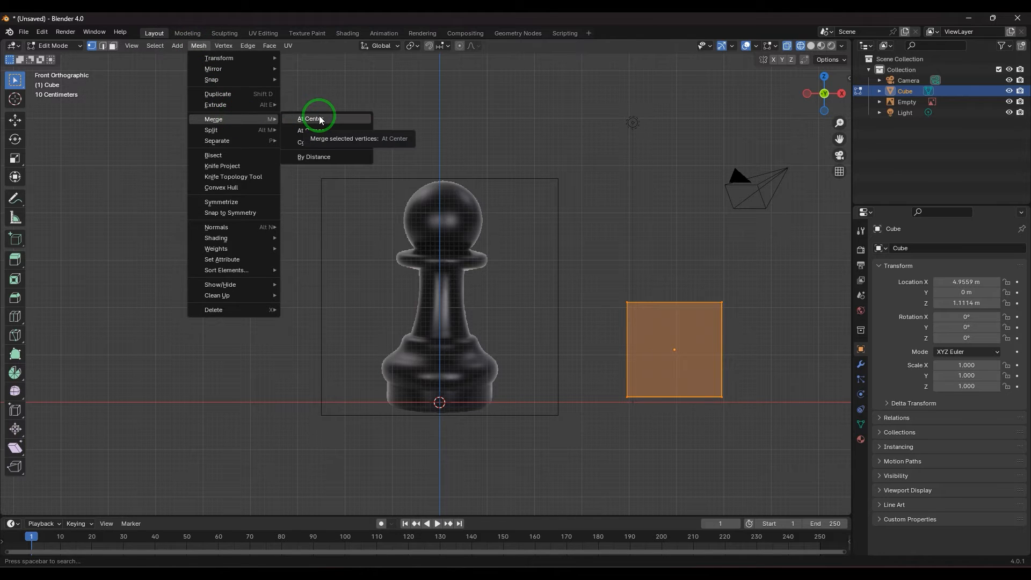
{"action": "left_click", "coordinate": [309, 119]}
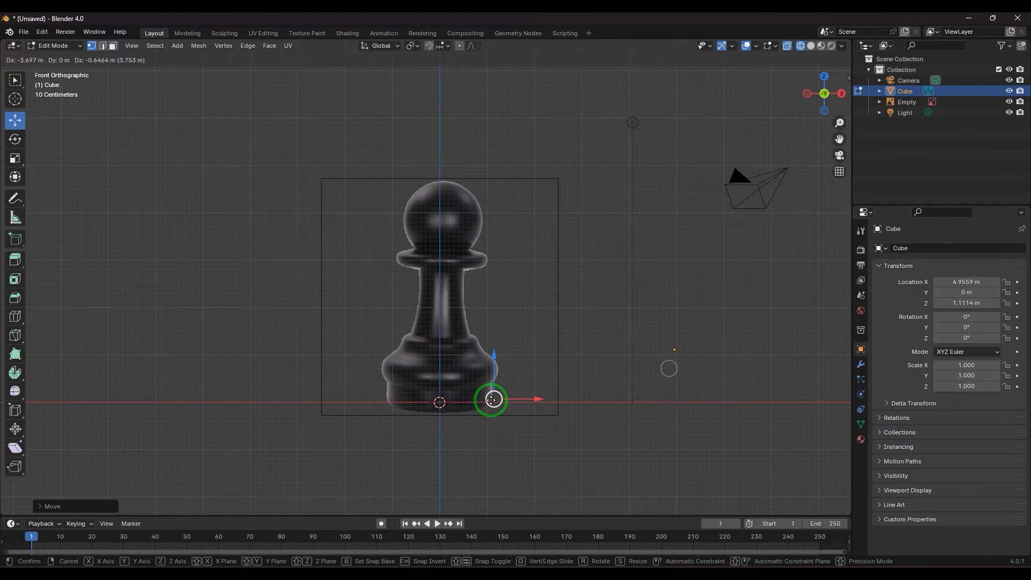
- Place the single vertex at the bottom outer edge of the pawn's base
{"action": "left_click", "coordinate": [489, 400]}
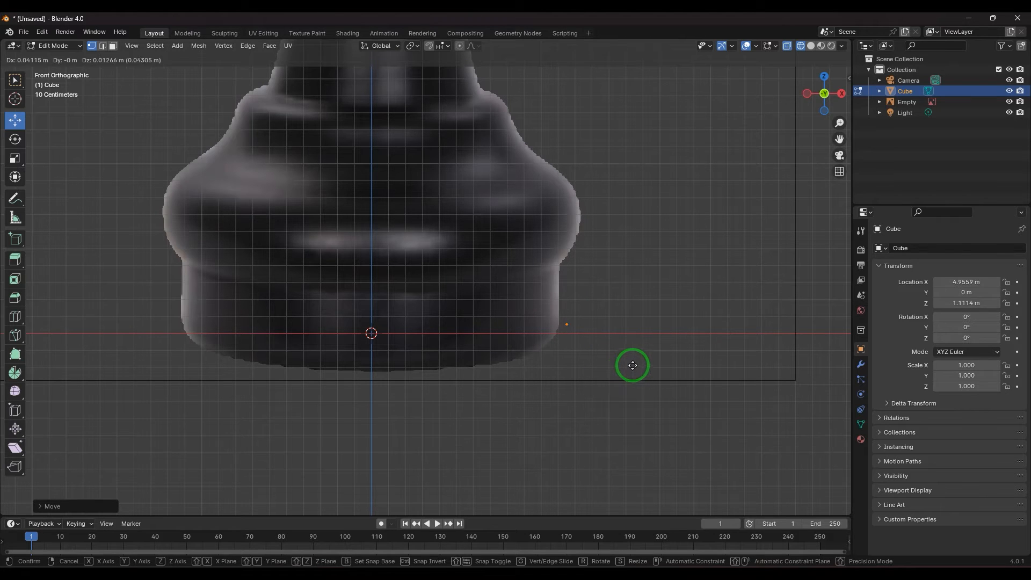
{"action": "left_click", "coordinate": [632, 365]}
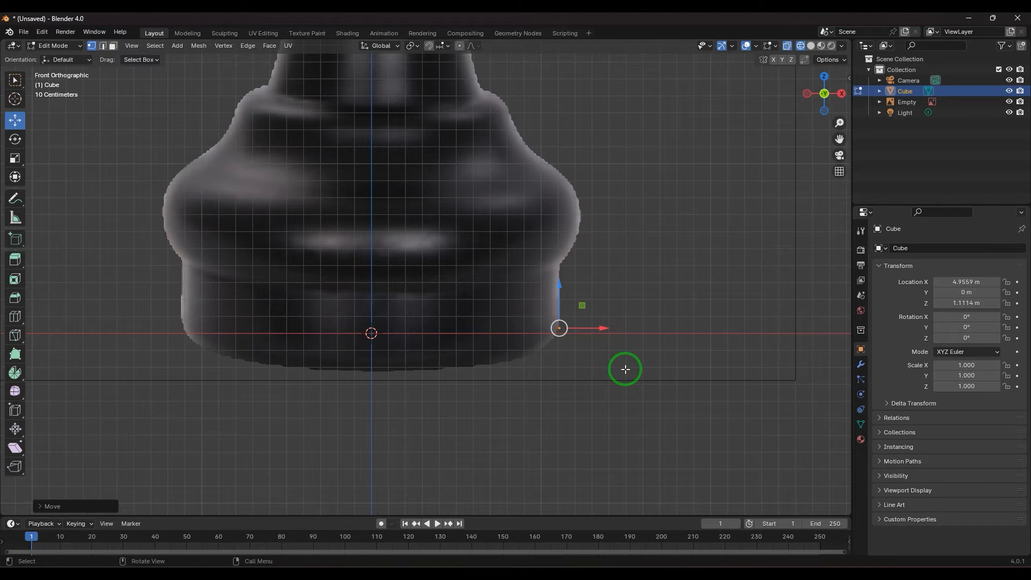
{"action": "mouse_move", "coordinate": [557, 265]}
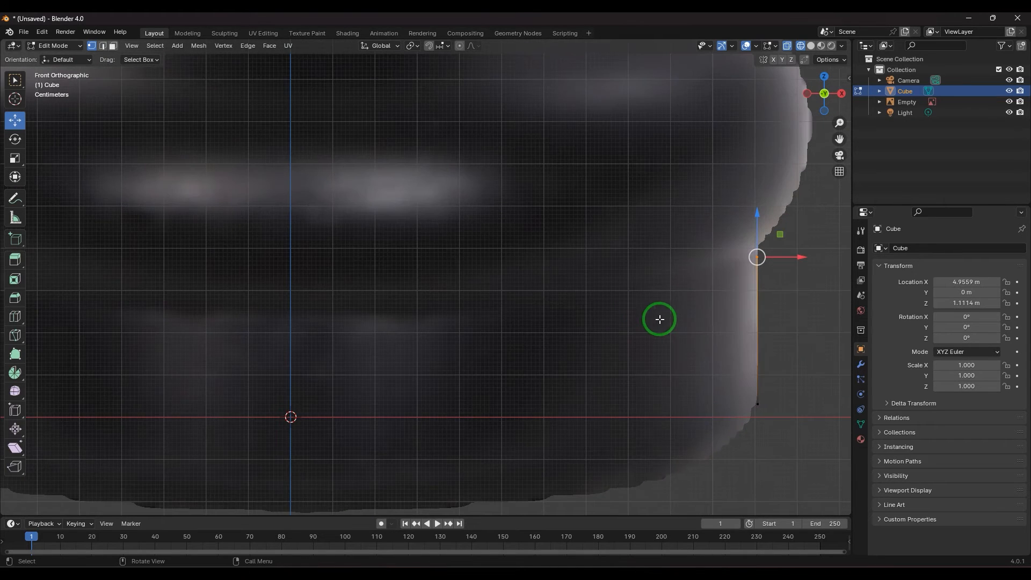
{"action": "mouse_move", "coordinate": [704, 314]}
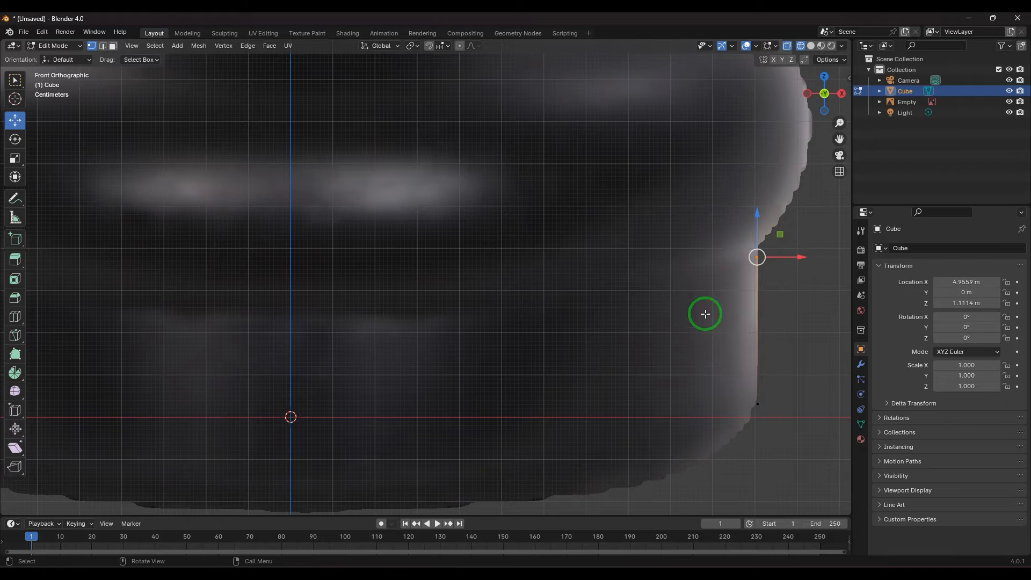
{"action": "mouse_move", "coordinate": [759, 249]}
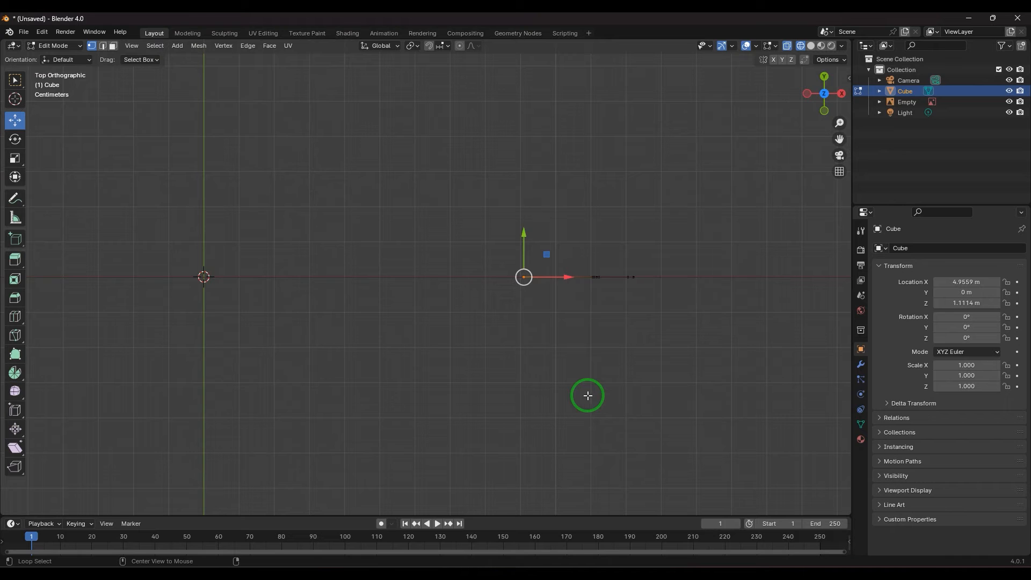
{"action": "mouse_move", "coordinate": [601, 367]}
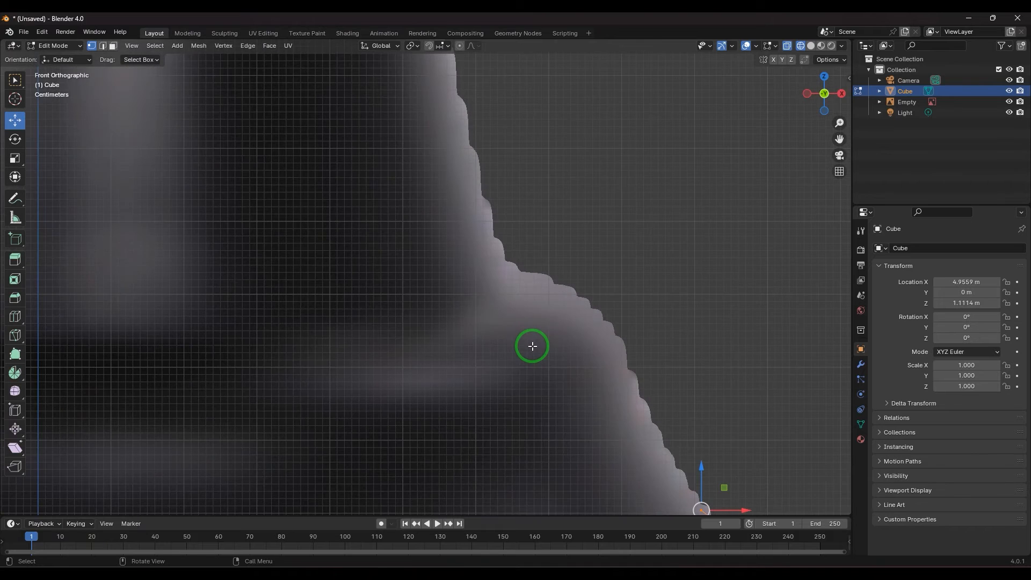
{"action": "mouse_move", "coordinate": [544, 343]}
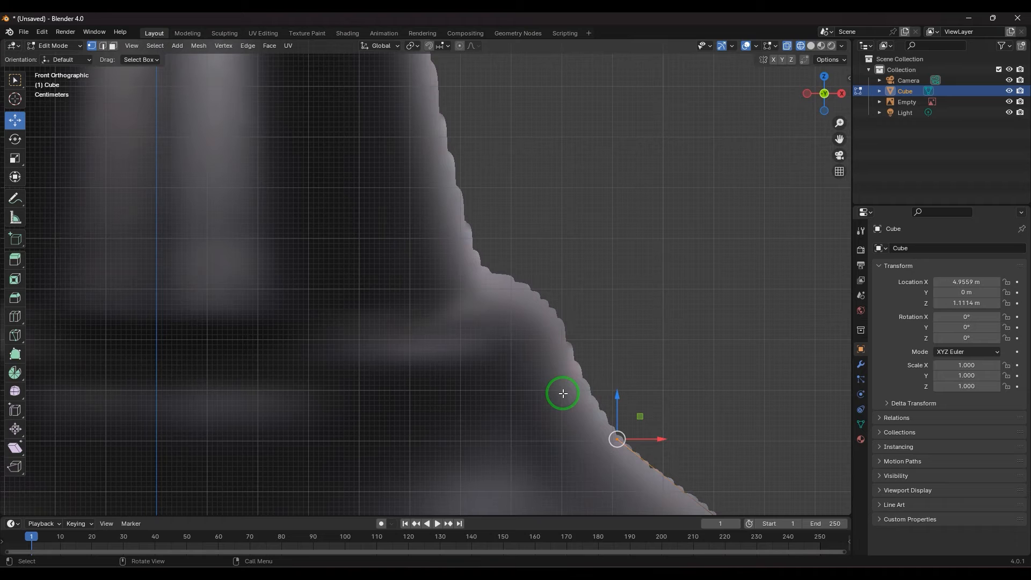
{"action": "mouse_move", "coordinate": [570, 379]}
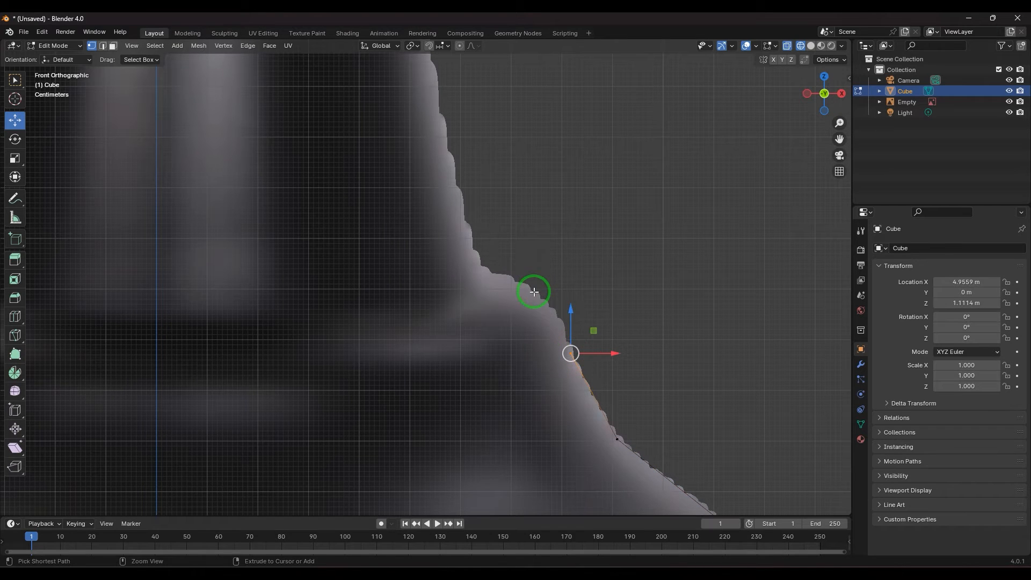
{"action": "mouse_move", "coordinate": [479, 272]}
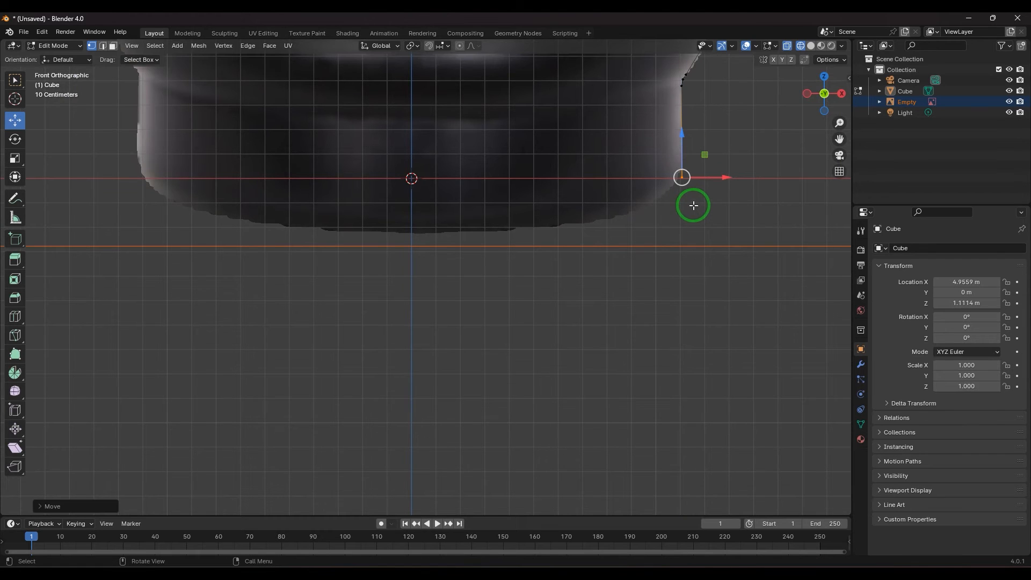
{"action": "mouse_move", "coordinate": [593, 177]}
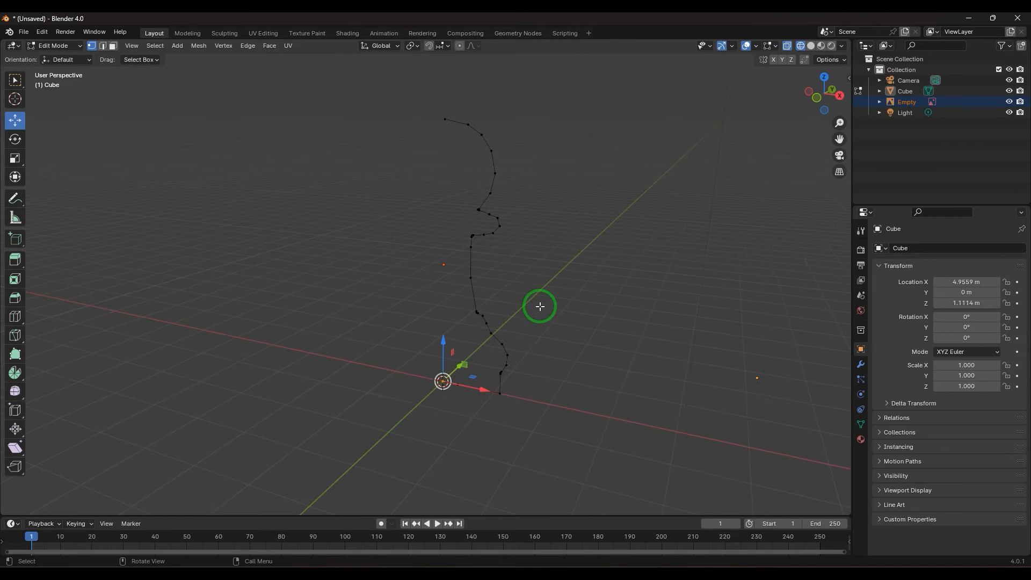
{"action": "mouse_move", "coordinate": [499, 365]}
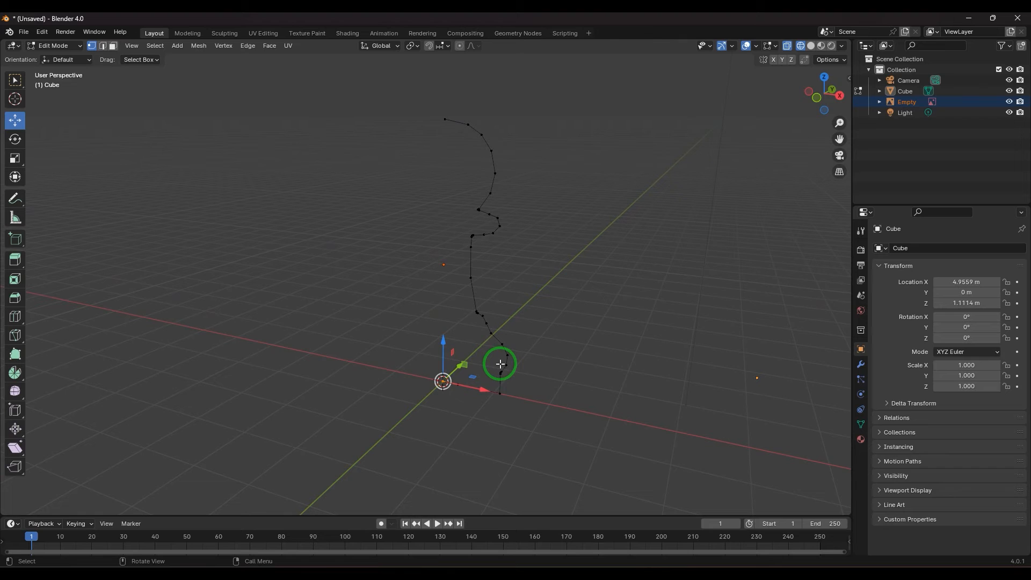
{"action": "mouse_move", "coordinate": [505, 362]}
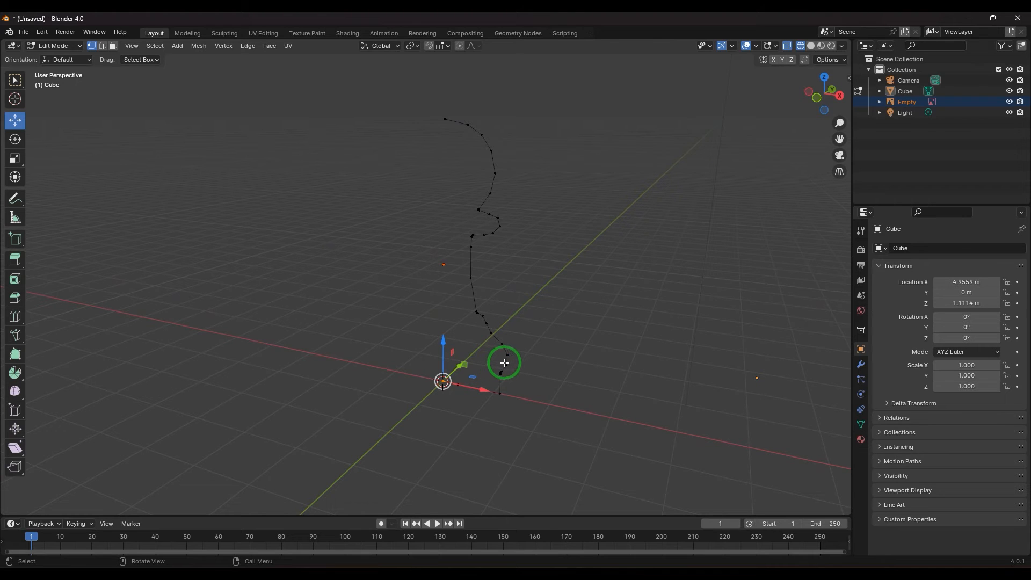
{"action": "mouse_move", "coordinate": [462, 353]}
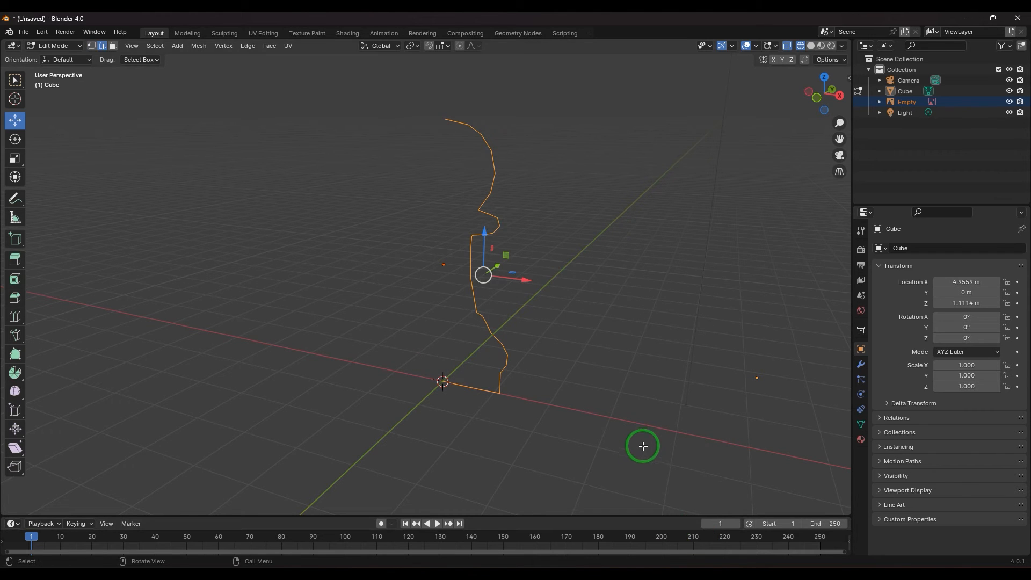
{"action": "mouse_move", "coordinate": [15, 377]}
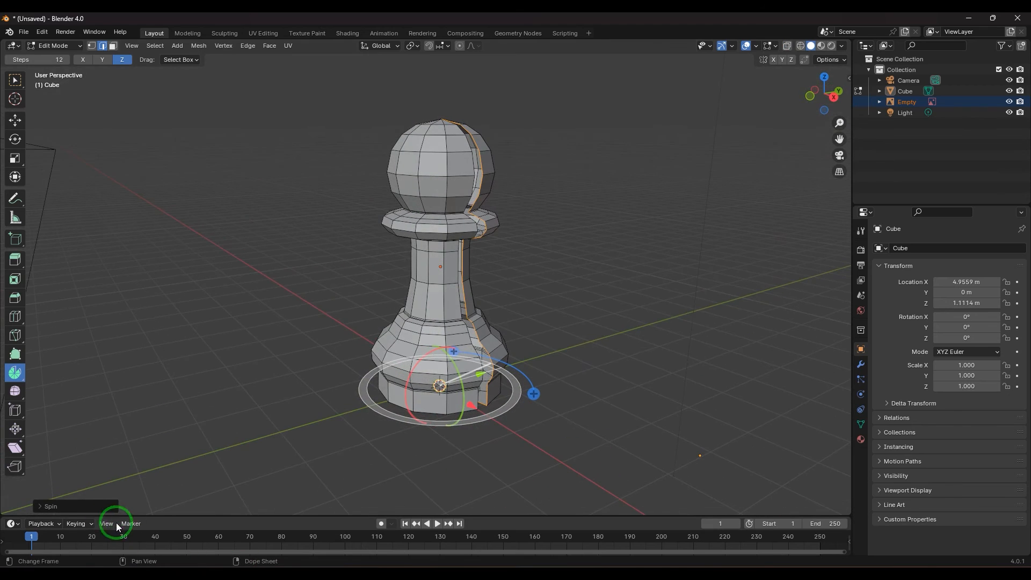
- Expand the Spin operator panel to adjust the revolved pawn
{"action": "left_click", "coordinate": [51, 506]}
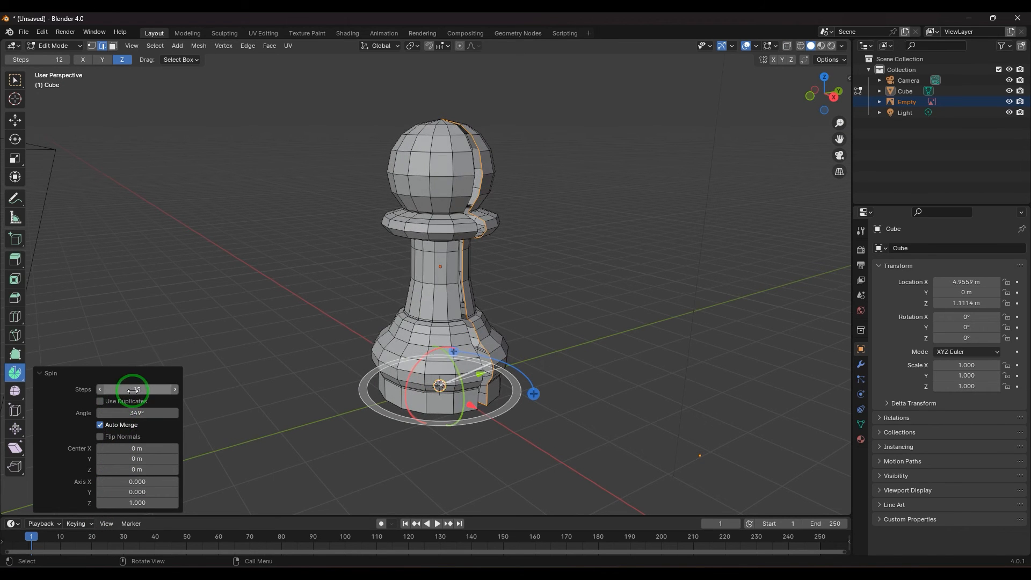
- Set spin angle to 360 with Auto Merge on, Flip Normals off and the Z axis restored
{"action": "left_click", "coordinate": [137, 389]}
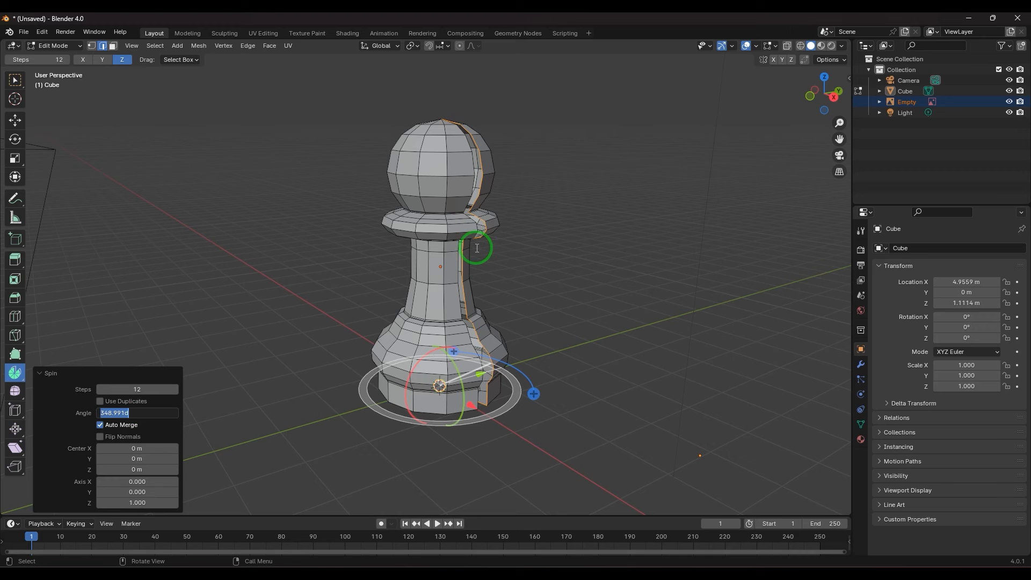
{"action": "type", "text": "360°"}
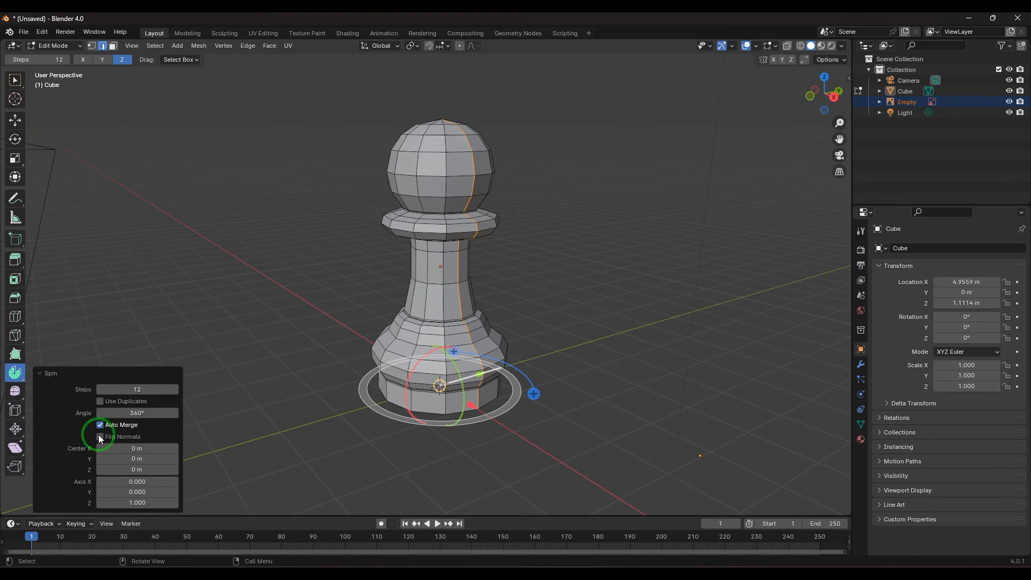
{"action": "left_click", "coordinate": [100, 425]}
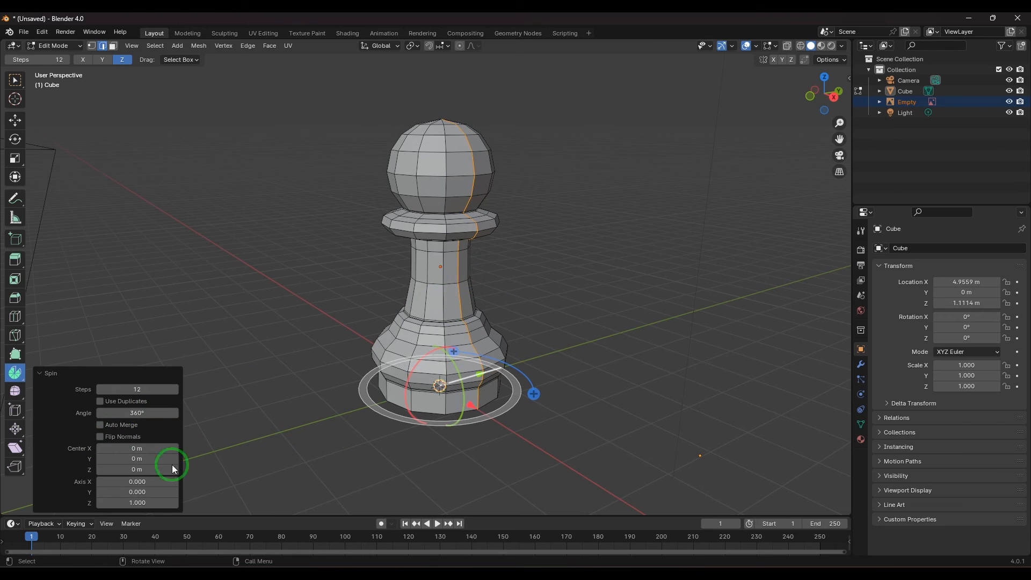
{"action": "left_click", "coordinate": [100, 425]}
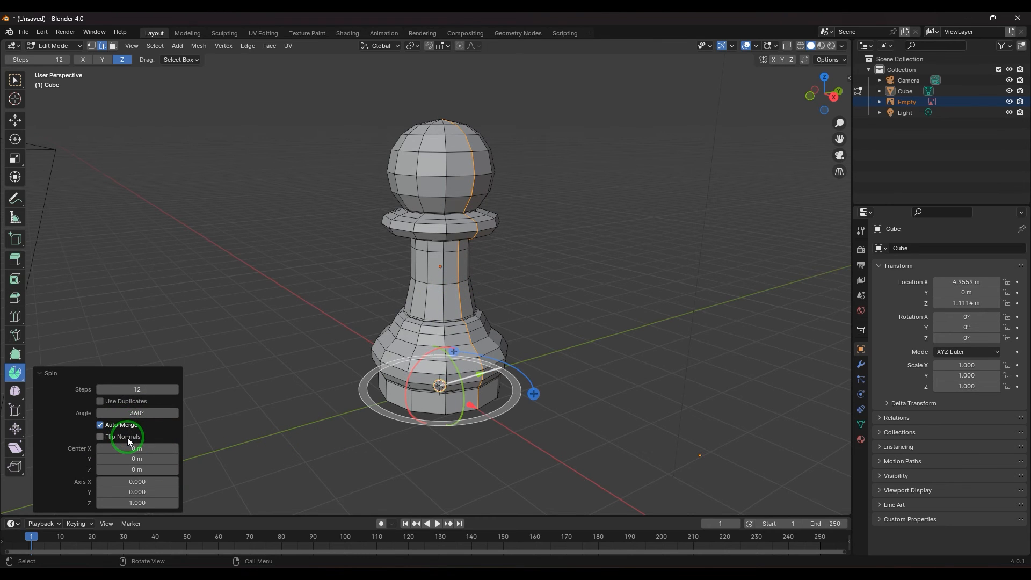
{"action": "left_click", "coordinate": [100, 437]}
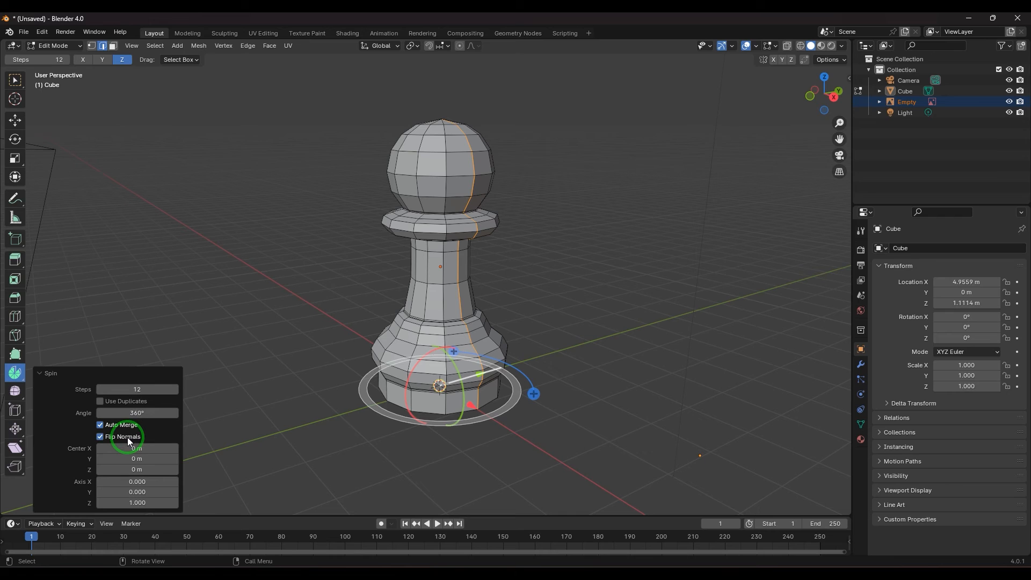
{"action": "left_click", "coordinate": [100, 437]}
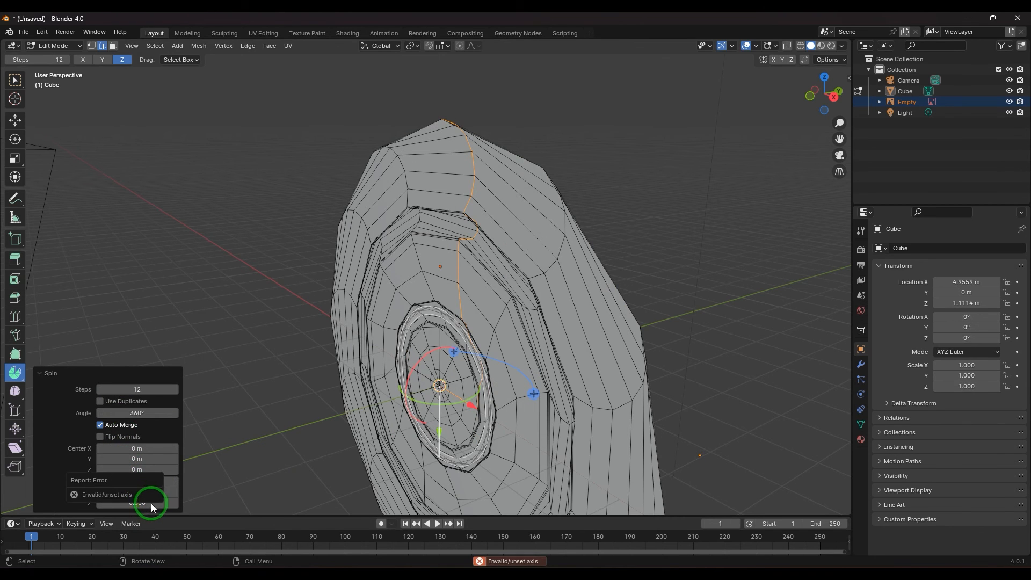
{"action": "left_click", "coordinate": [136, 492]}
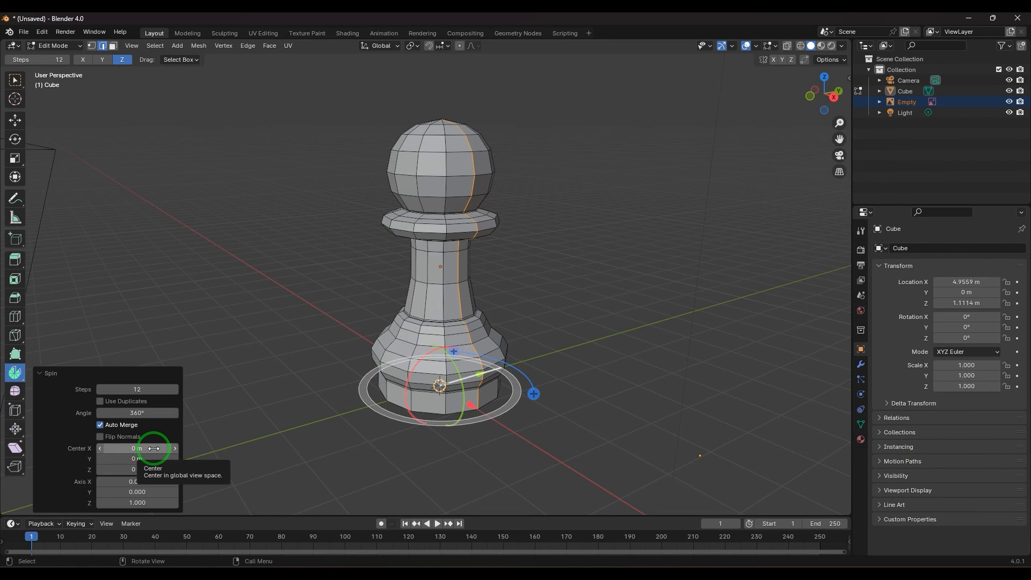
{"action": "mouse_move", "coordinate": [607, 443]}
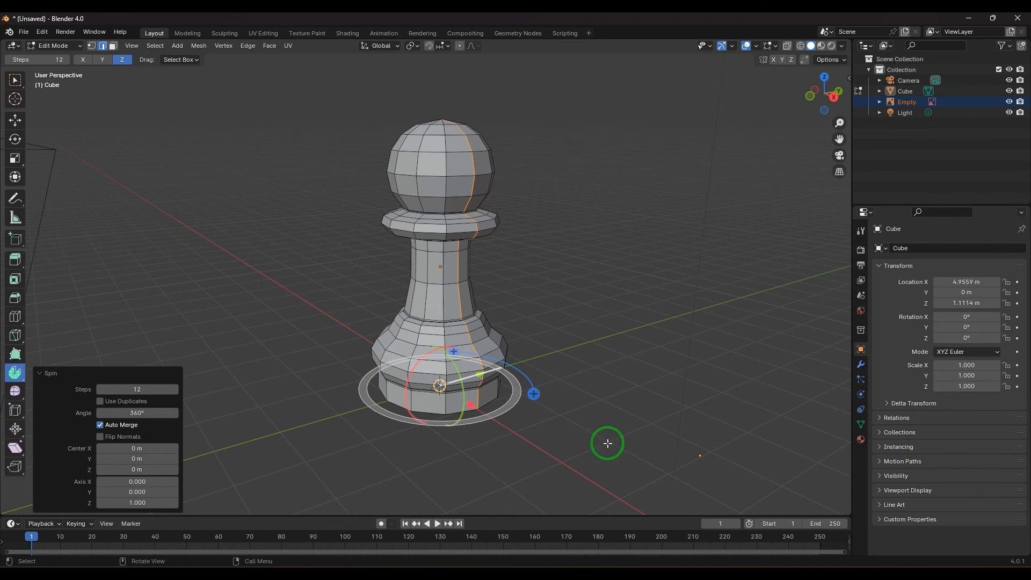